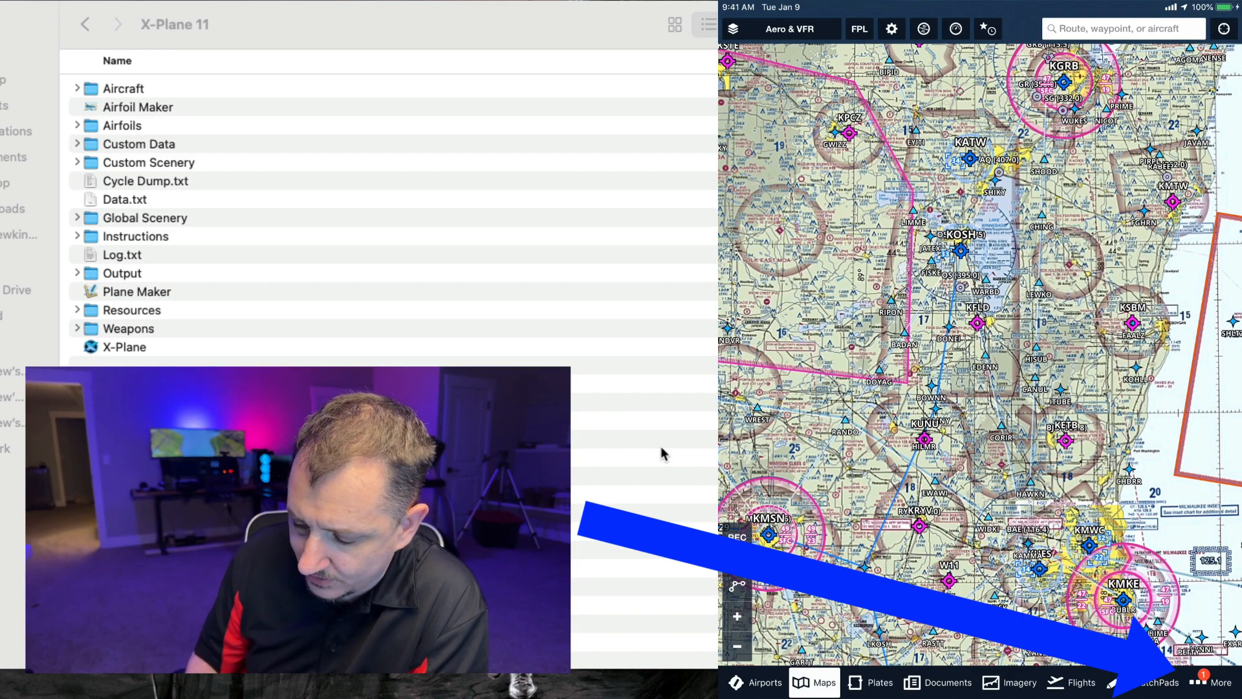
Step: Show the iPad's Wi-Fi IP address from ForeFlight's Devices info, then launch X-Plane 11
{"action": "left_click", "coordinate": [1222, 682]}
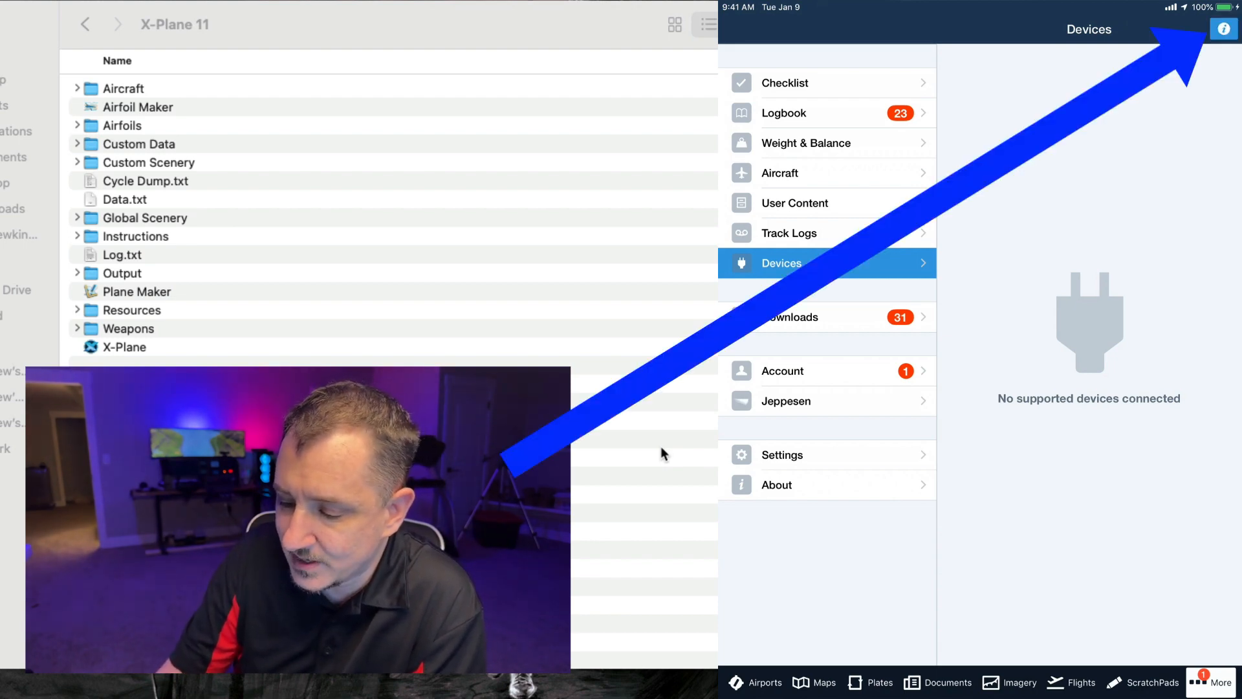
{"action": "left_click", "coordinate": [1223, 30]}
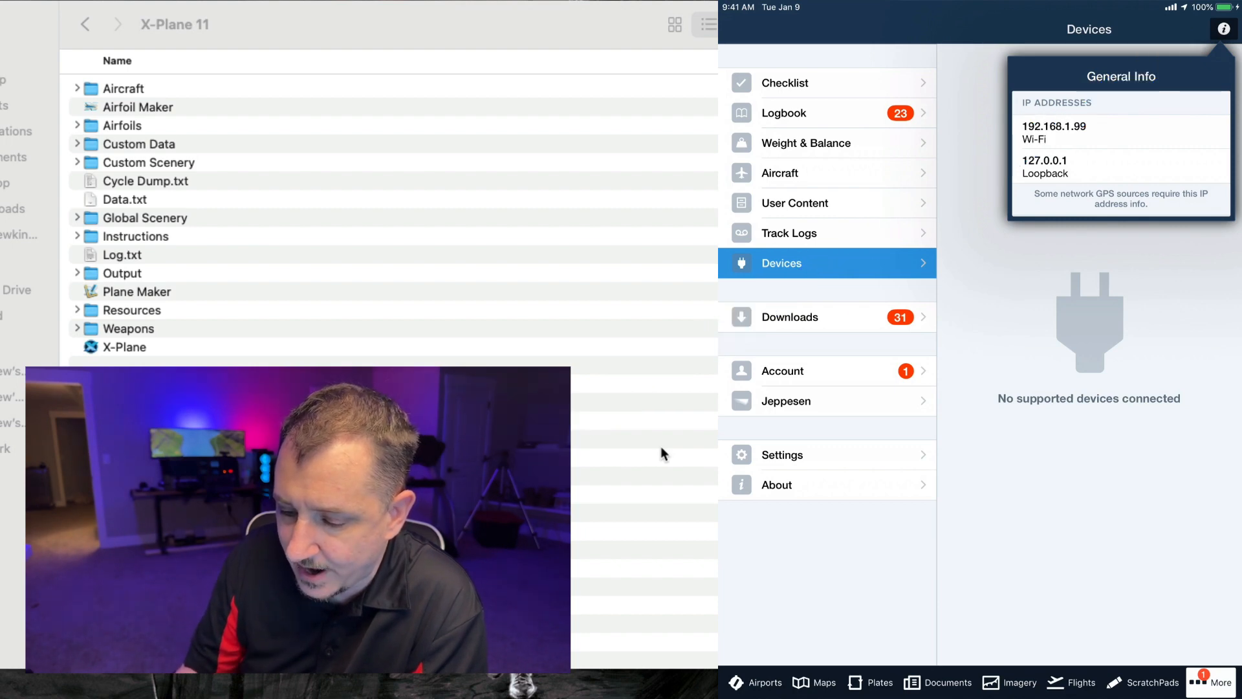
{"action": "left_click", "coordinate": [1089, 132]}
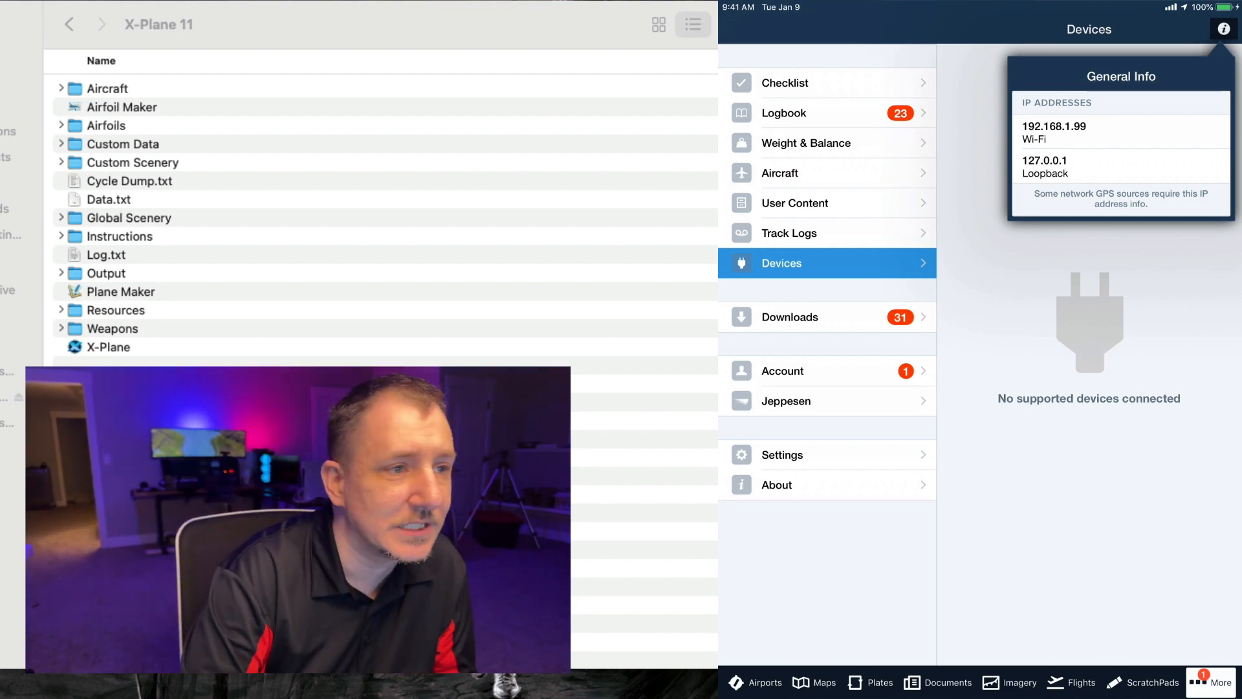
{"action": "left_click", "coordinate": [109, 347]}
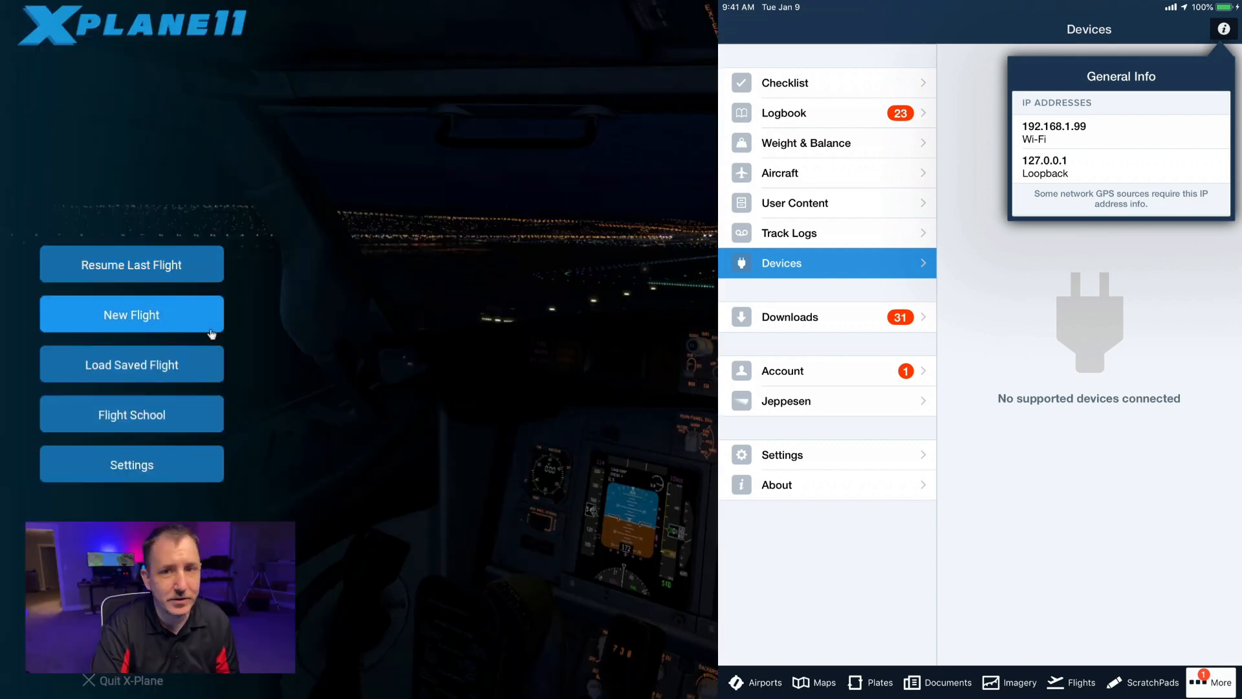
Step: Reach the Network settings and expand the iPhone, iPad and External Apps section
{"action": "left_click", "coordinate": [132, 464]}
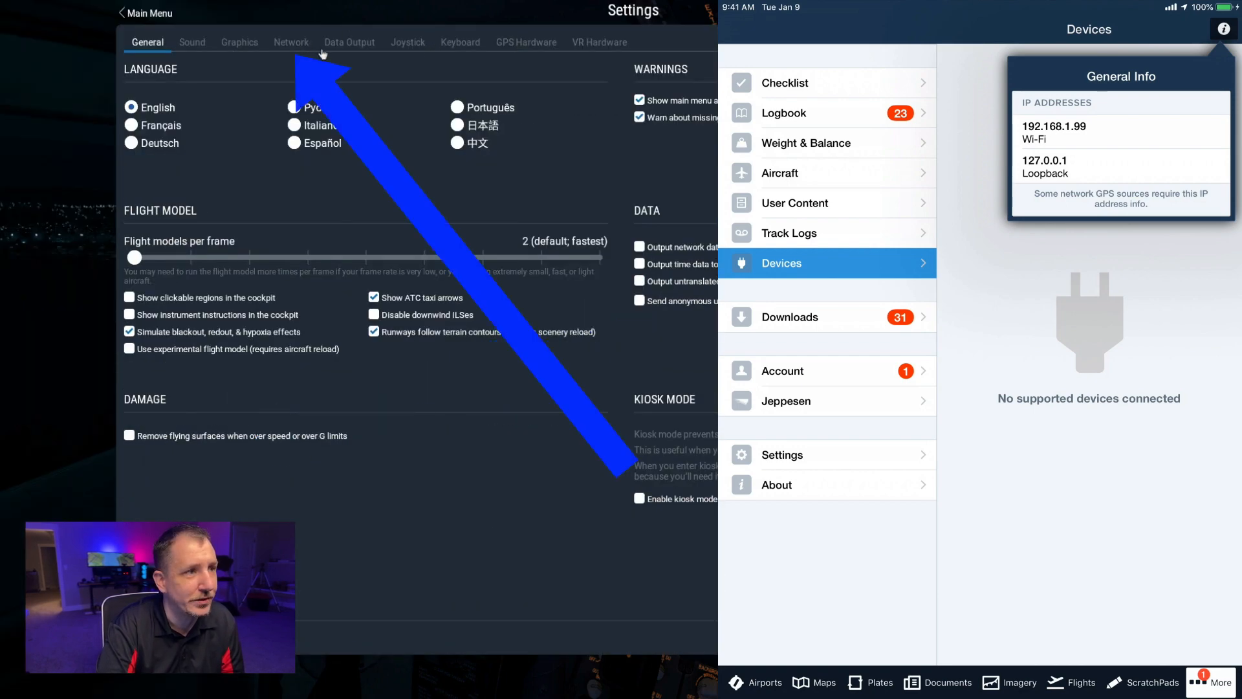
{"action": "left_click", "coordinate": [291, 42]}
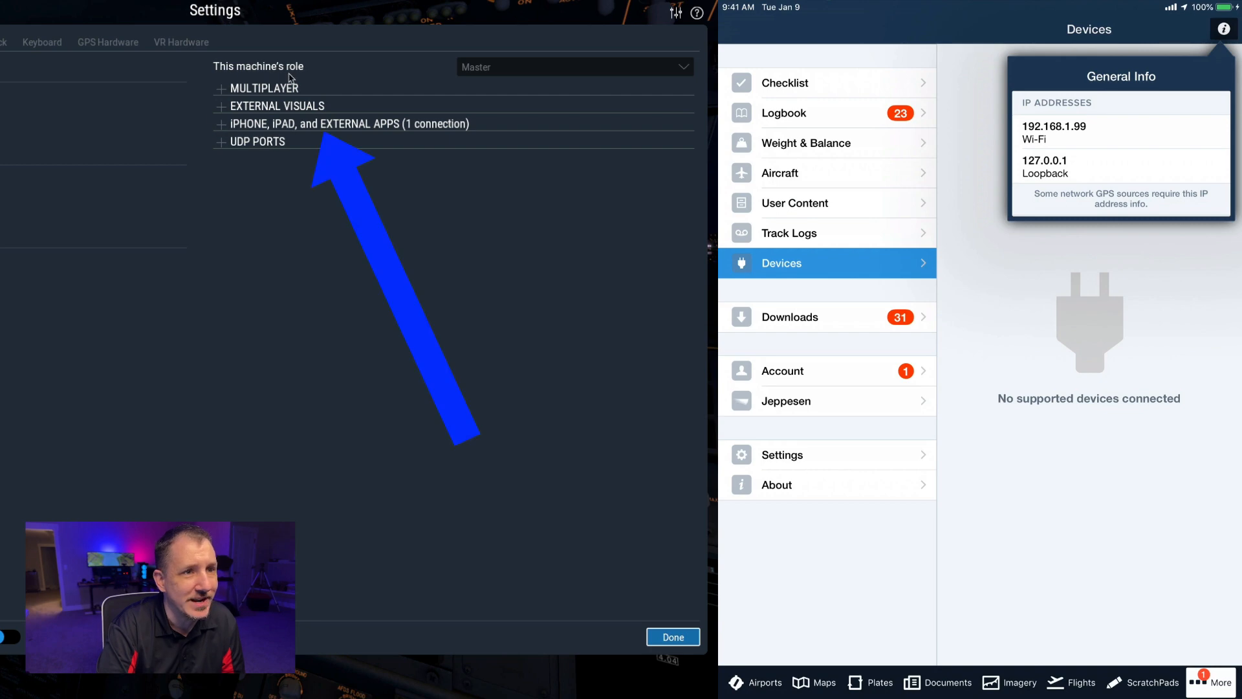
{"action": "left_click", "coordinate": [220, 124]}
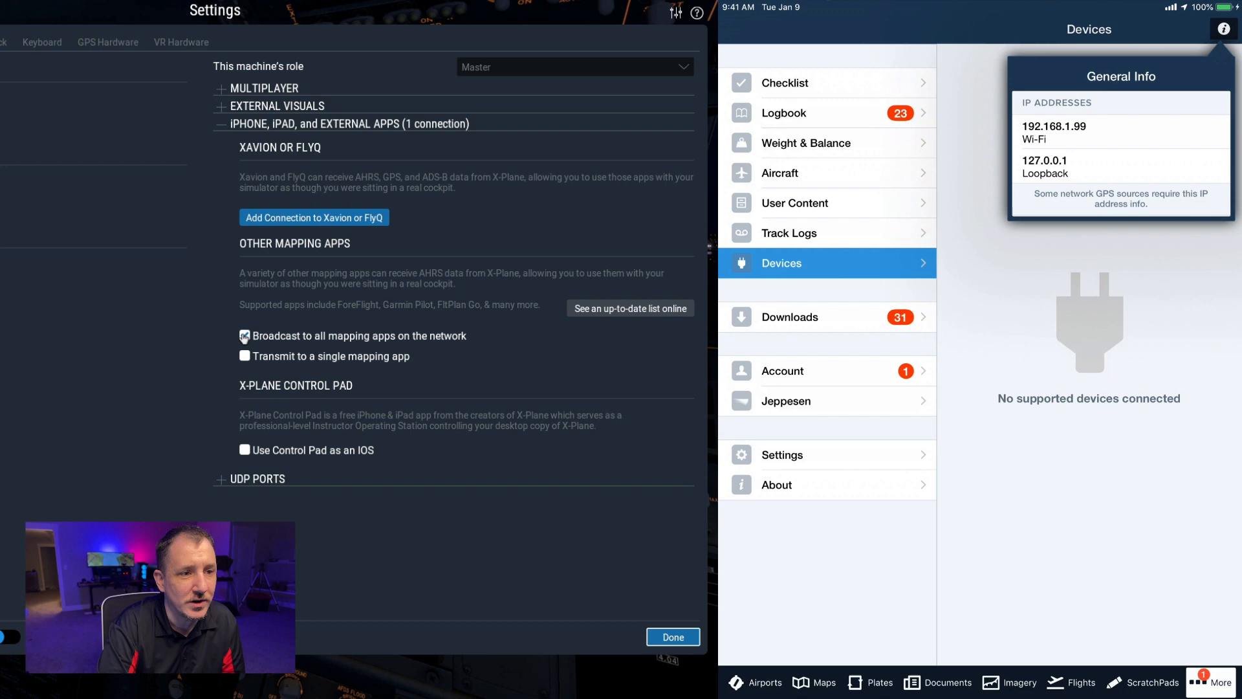
Step: Disable broadcast to all mapping apps, transmit to the single app at 192.168.1.99, and confirm
{"action": "left_click", "coordinate": [245, 336]}
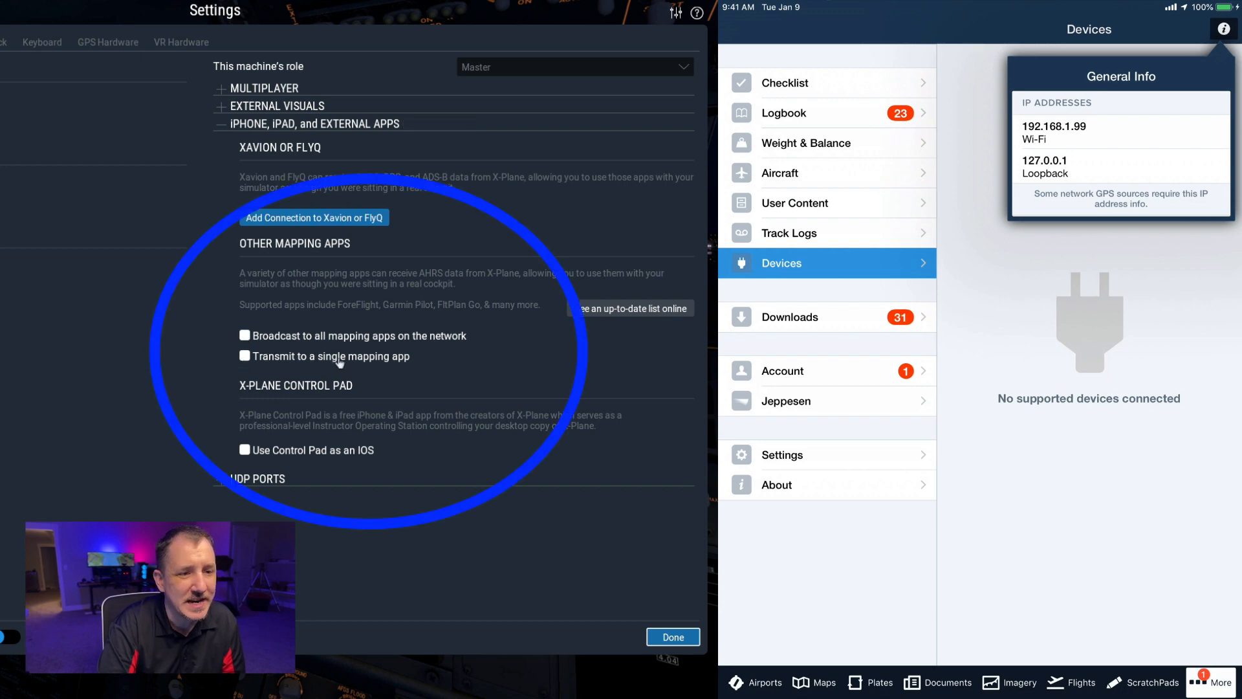
{"action": "mouse_move", "coordinate": [268, 340]}
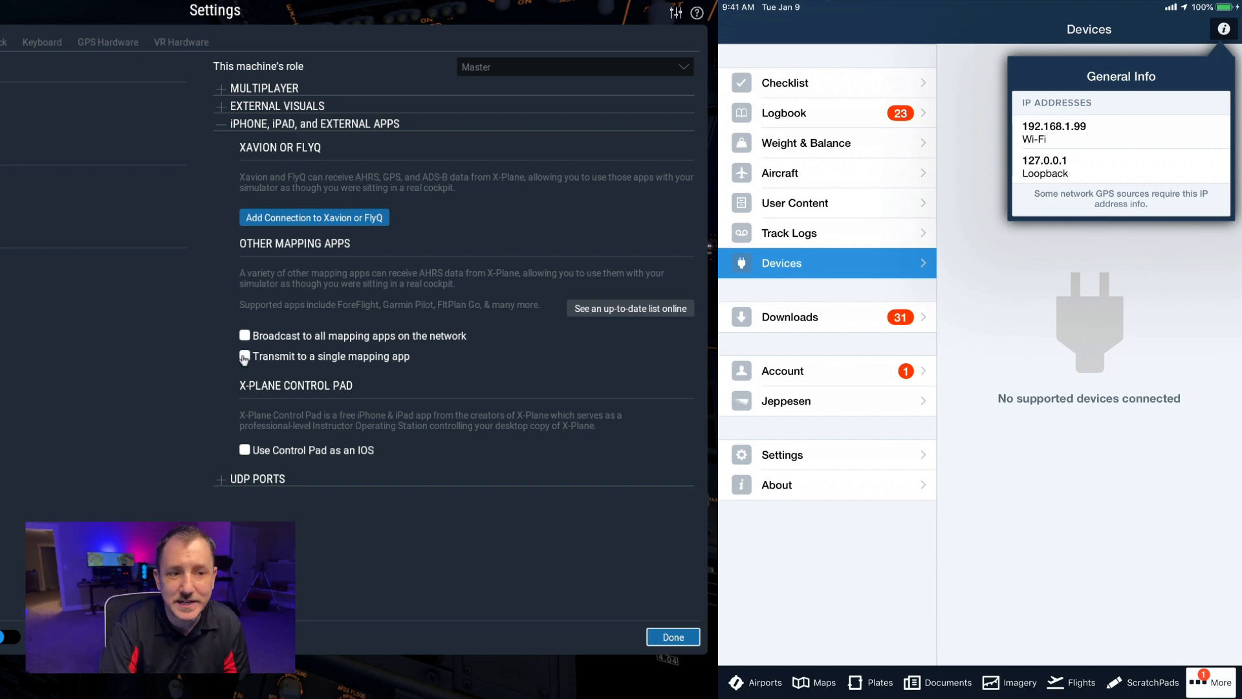
{"action": "left_click", "coordinate": [244, 357]}
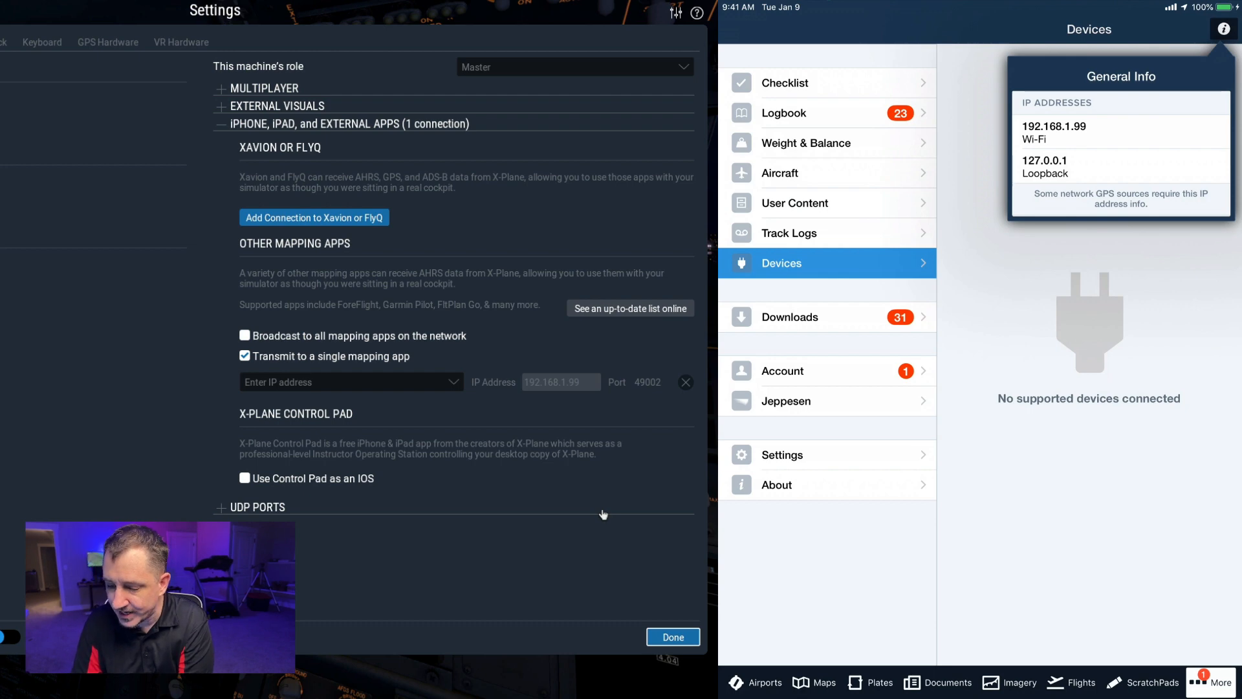
{"action": "left_click", "coordinate": [1227, 30]}
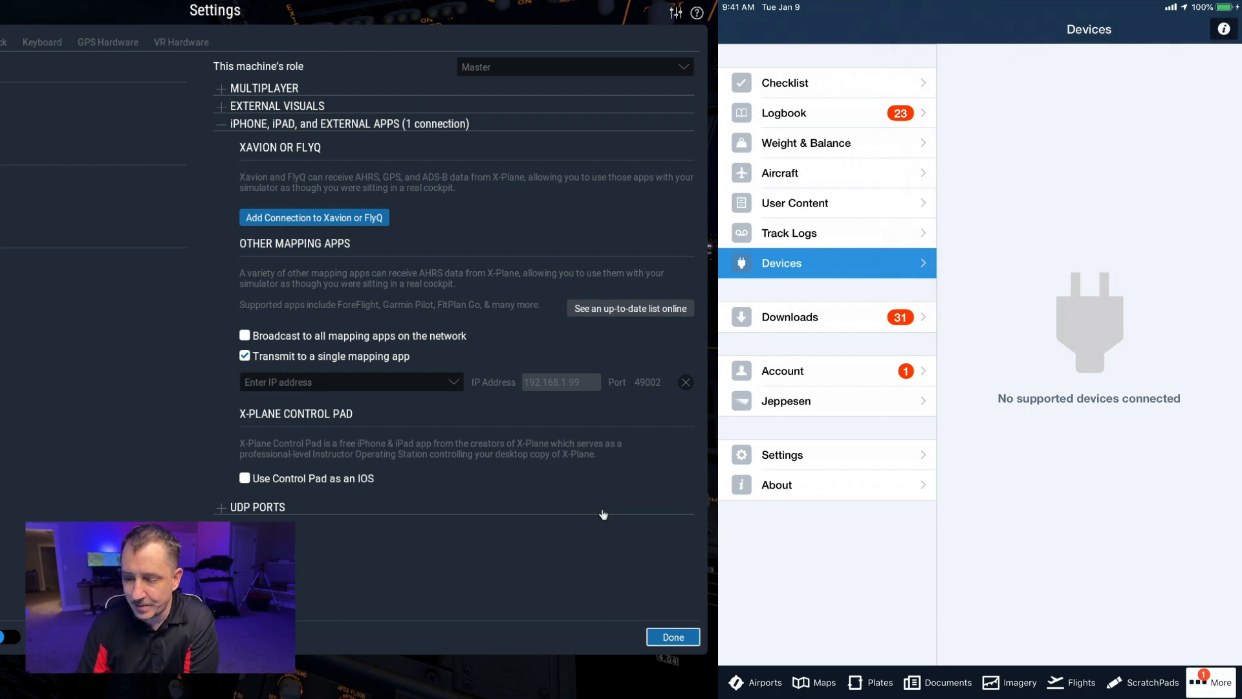
{"action": "mouse_move", "coordinate": [560, 507]}
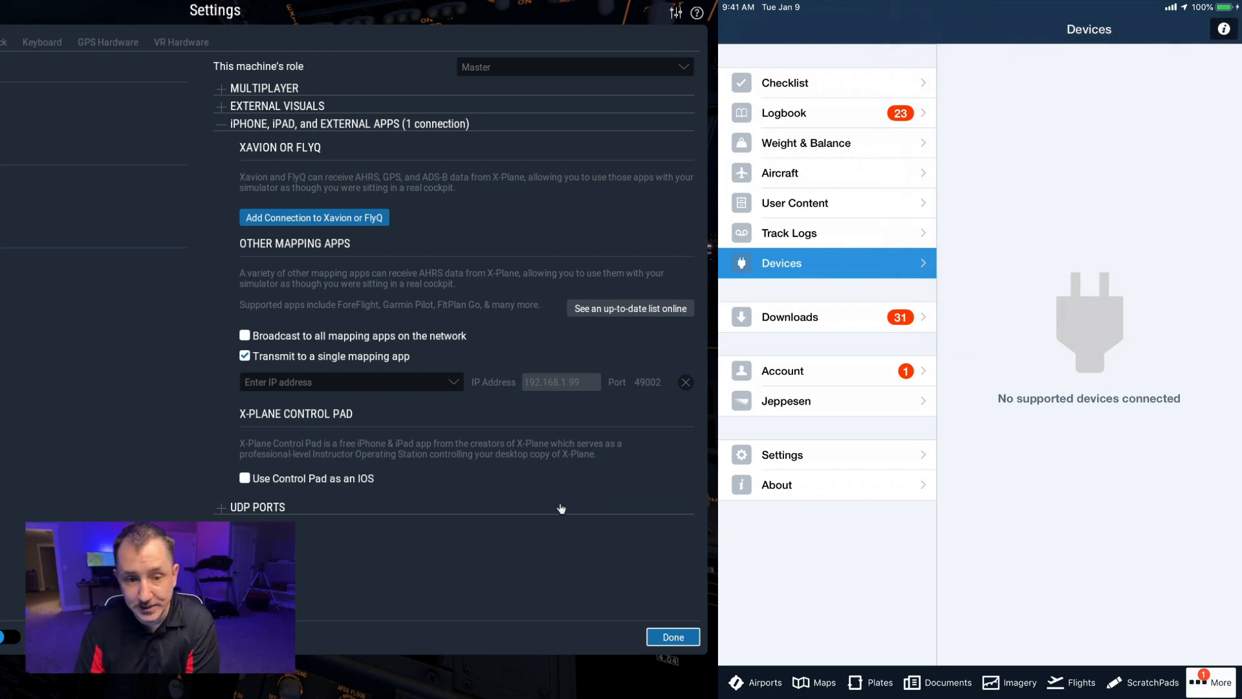
{"action": "left_click", "coordinate": [673, 636]}
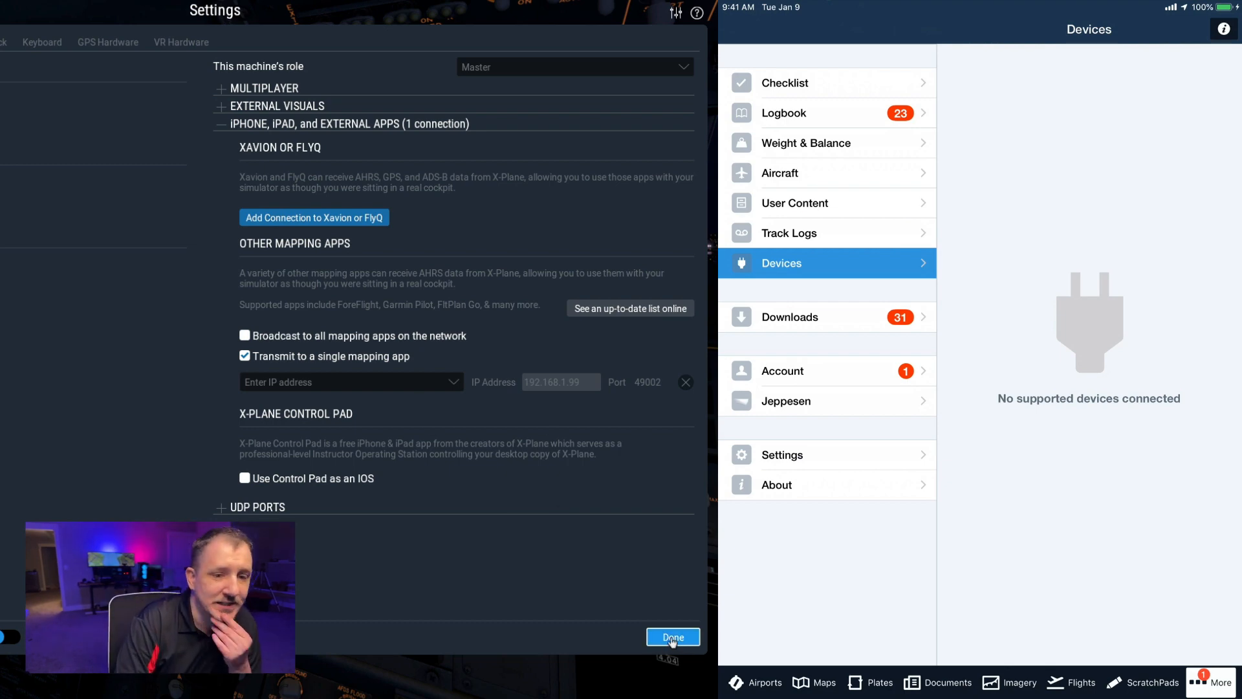
{"action": "left_click", "coordinate": [672, 637]}
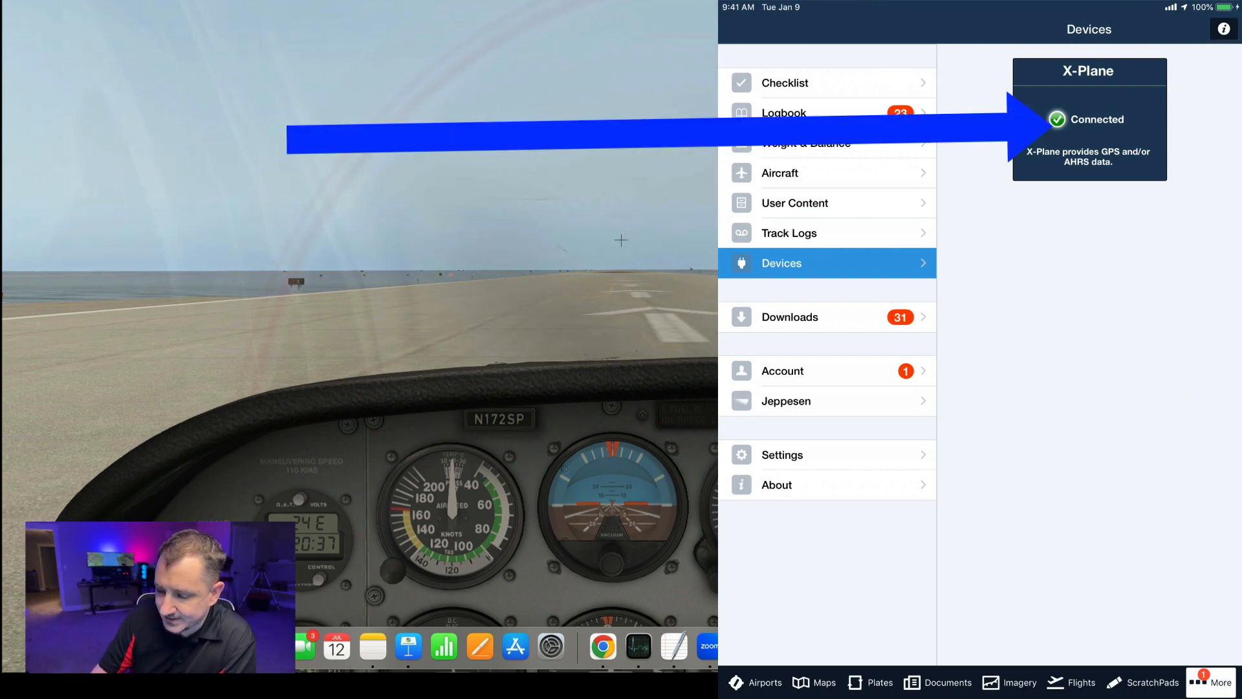
Step: Check the X-Plane device details show it enabled, then return to the Maps sectional chart
{"action": "left_click", "coordinate": [1088, 119]}
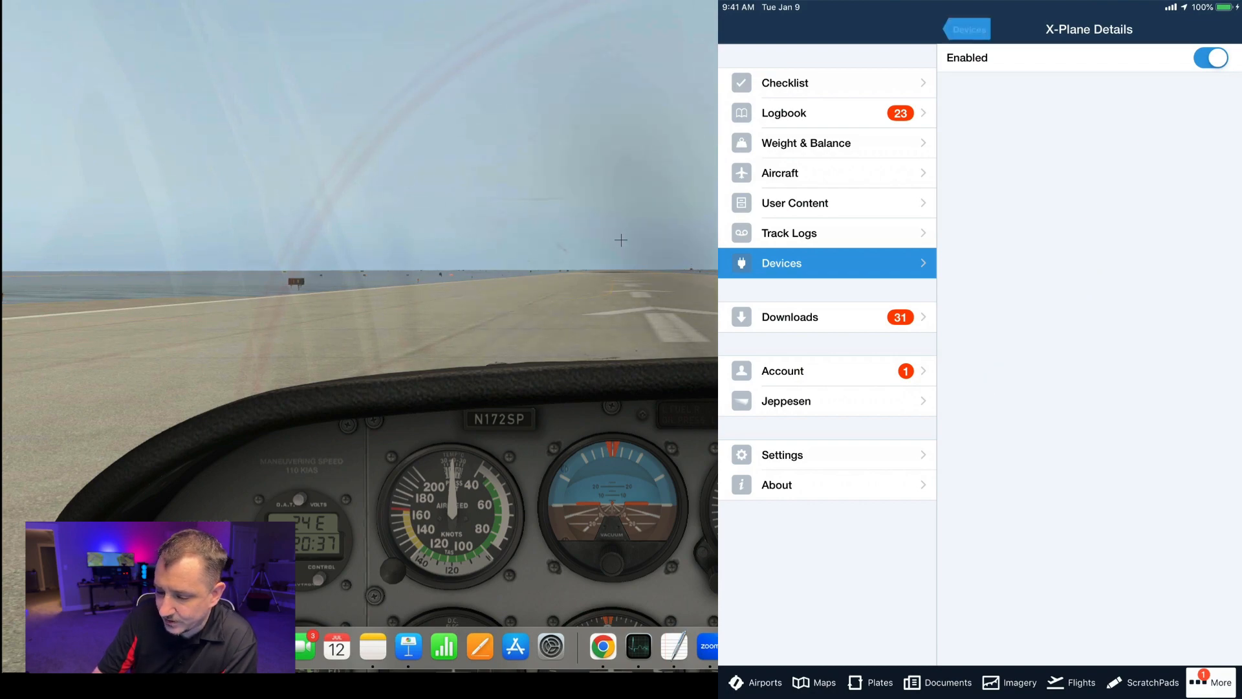
{"action": "left_click", "coordinate": [968, 30]}
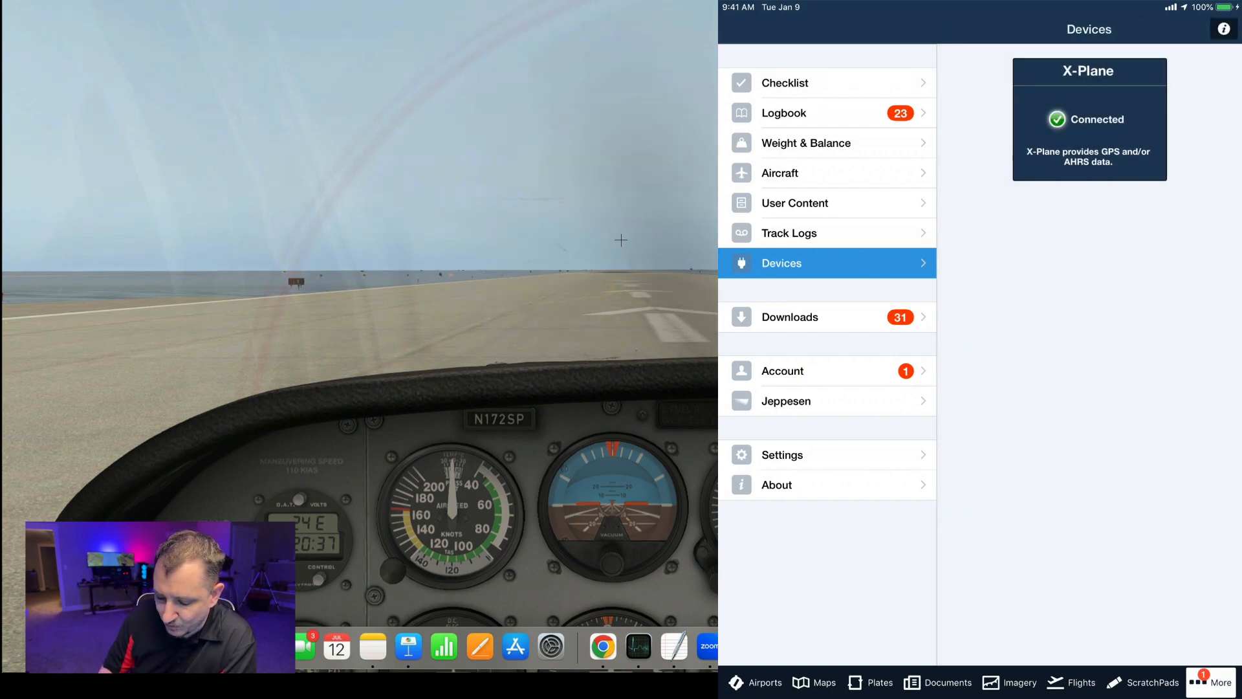
{"action": "left_click", "coordinate": [812, 682]}
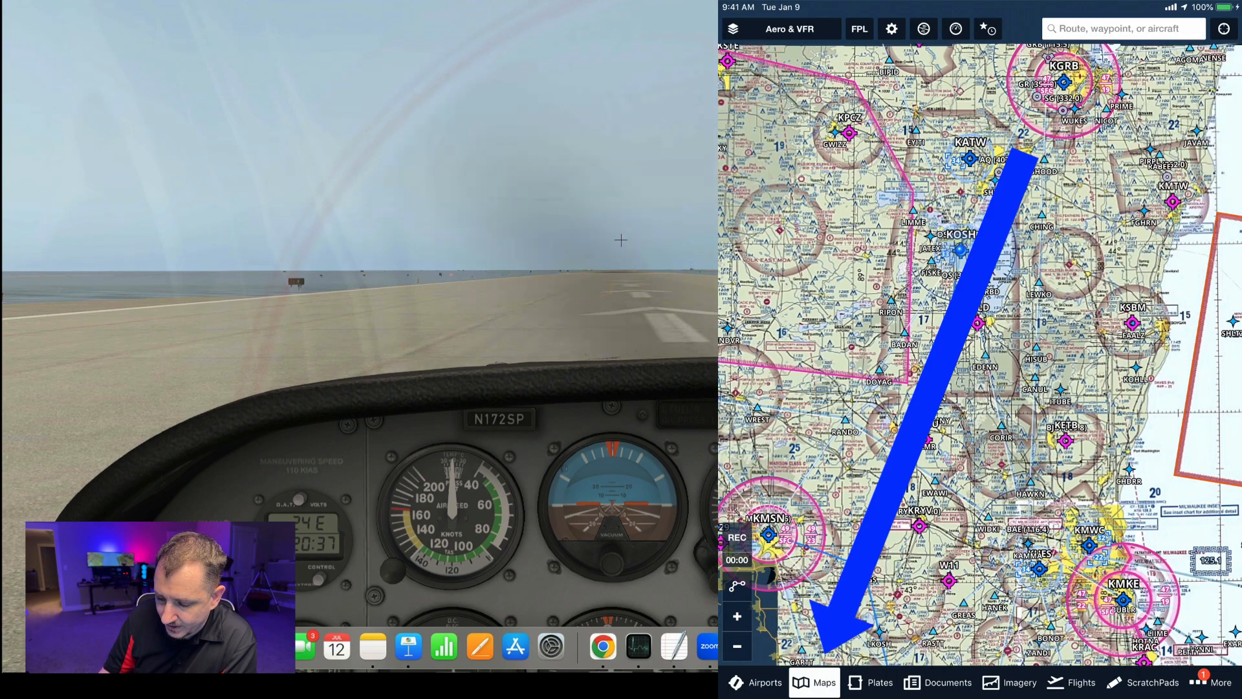